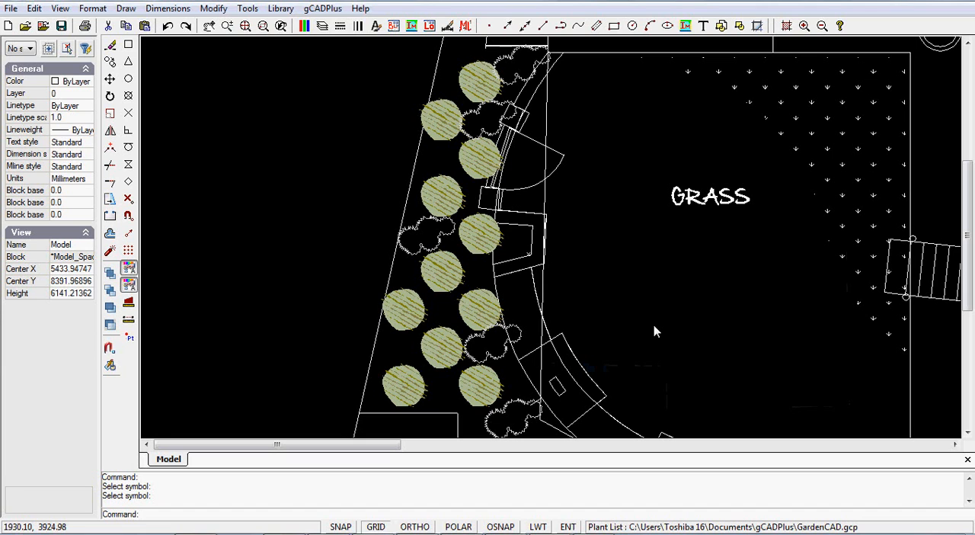
{"action": "mouse_move", "coordinate": [457, 109]}
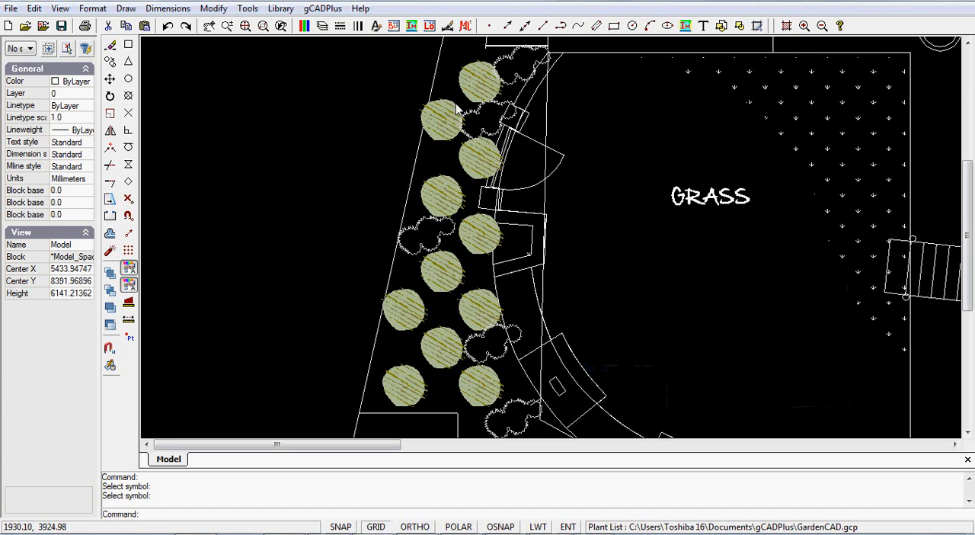
{"action": "mouse_move", "coordinate": [476, 158]}
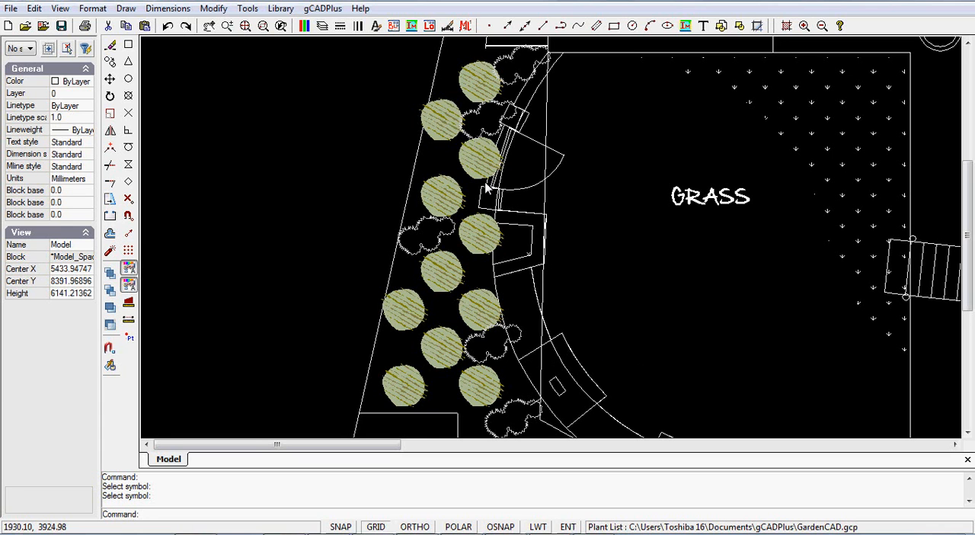
Step: Launch Tools > Adjust Plant Symbol and pick five tree symbols to vary
{"action": "left_click", "coordinate": [480, 157]}
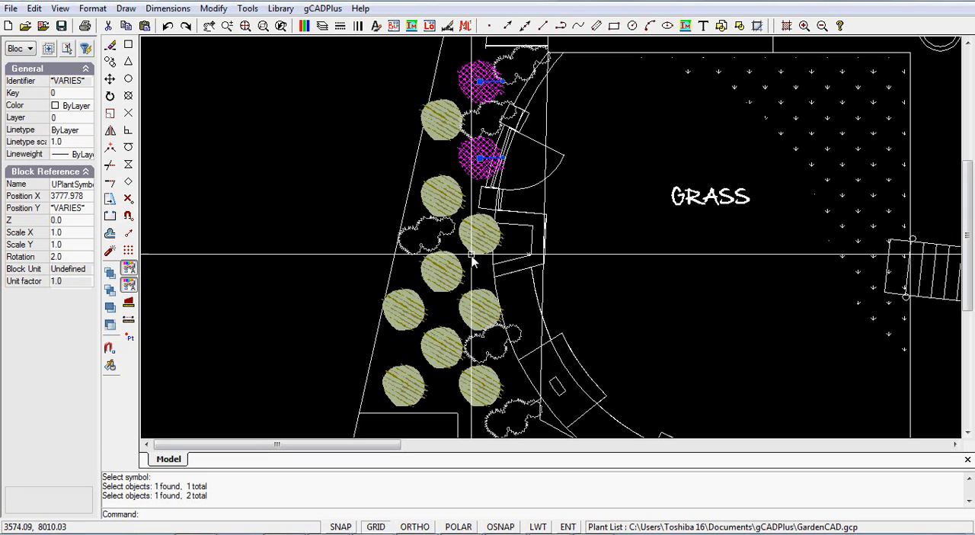
{"action": "left_click", "coordinate": [480, 236]}
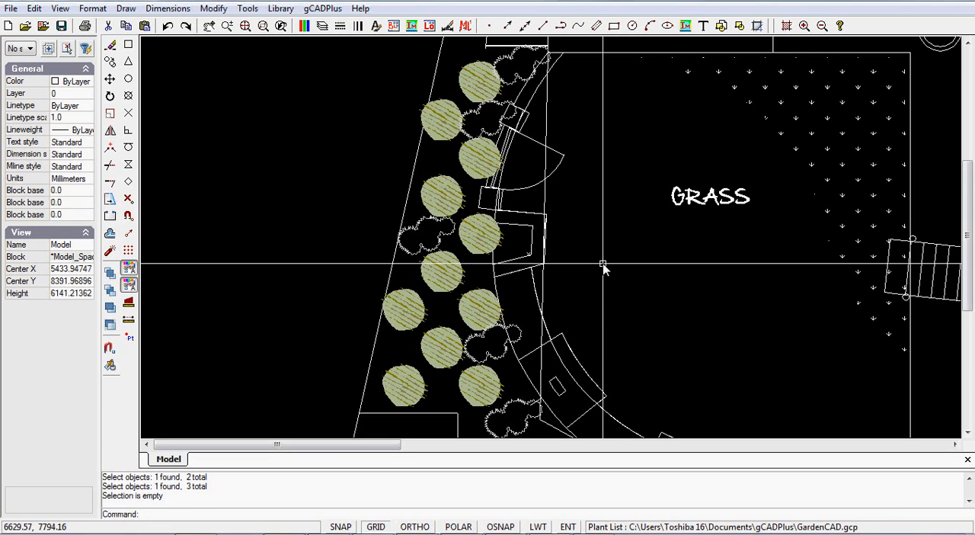
{"action": "mouse_move", "coordinate": [366, 208]}
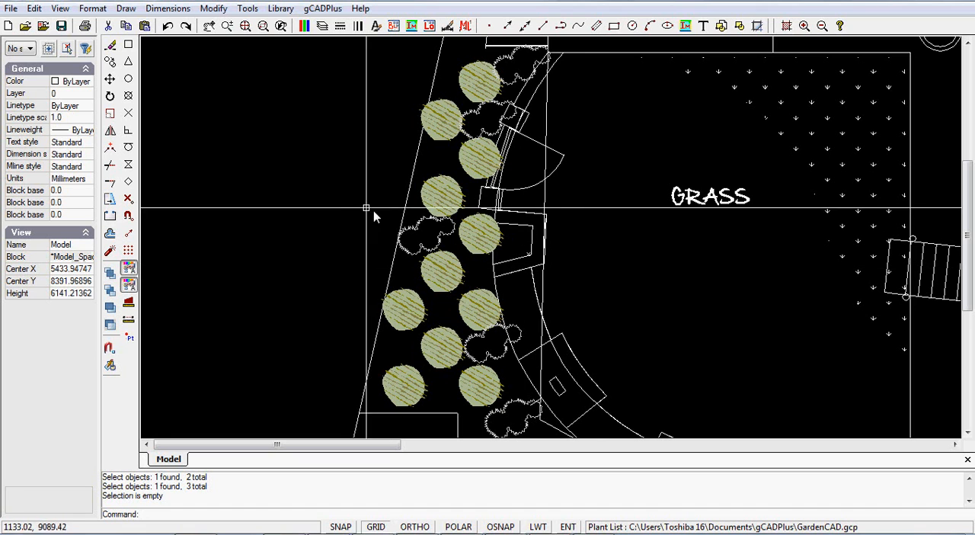
{"action": "left_click", "coordinate": [246, 9]}
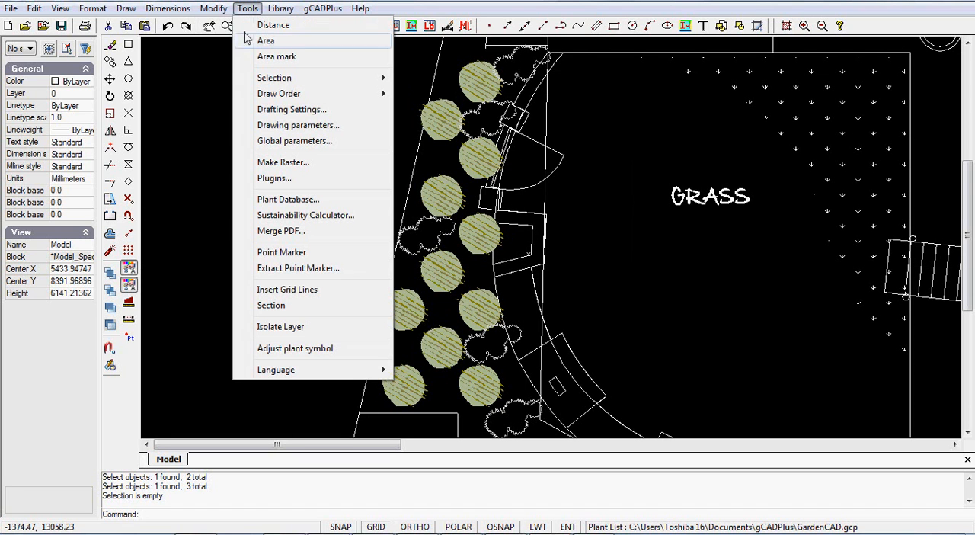
{"action": "mouse_move", "coordinate": [295, 348]}
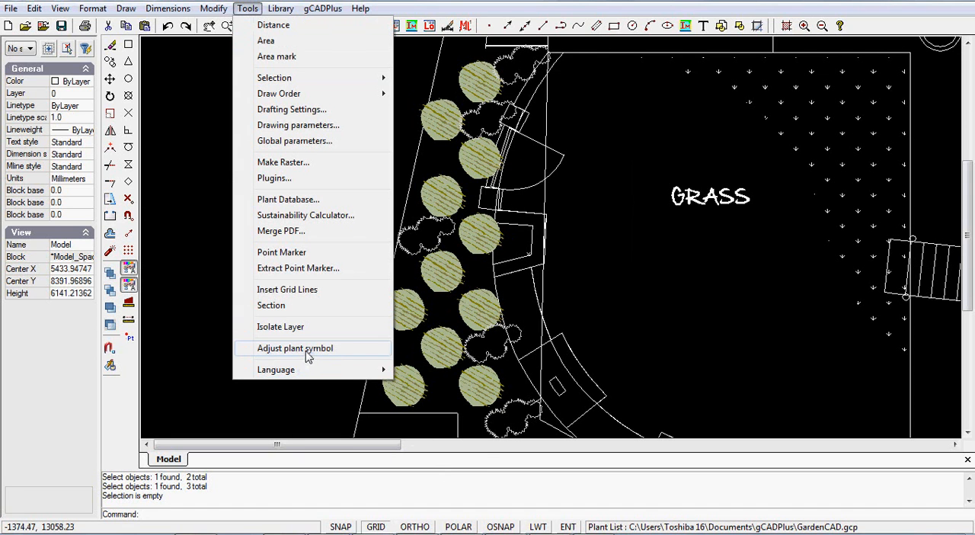
{"action": "left_click", "coordinate": [295, 348]}
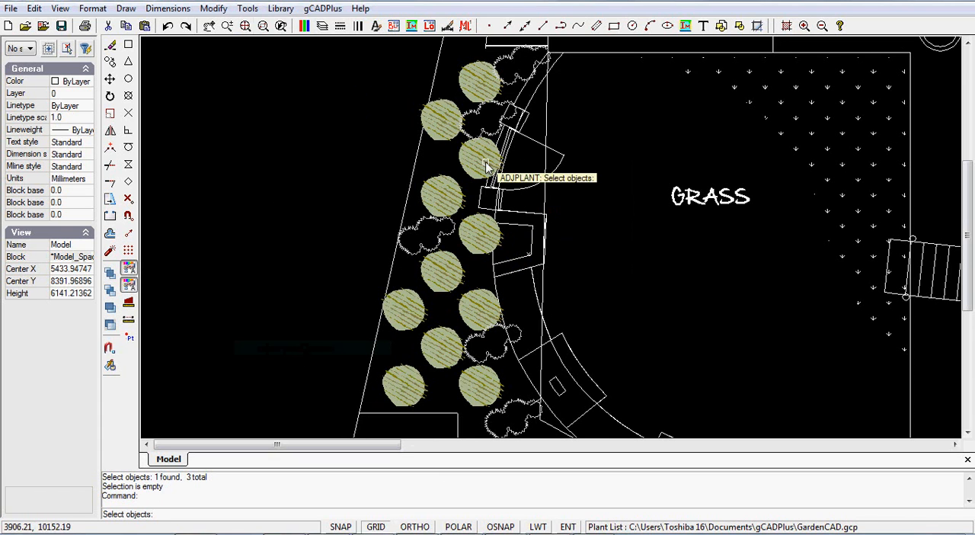
{"action": "left_click", "coordinate": [483, 234]}
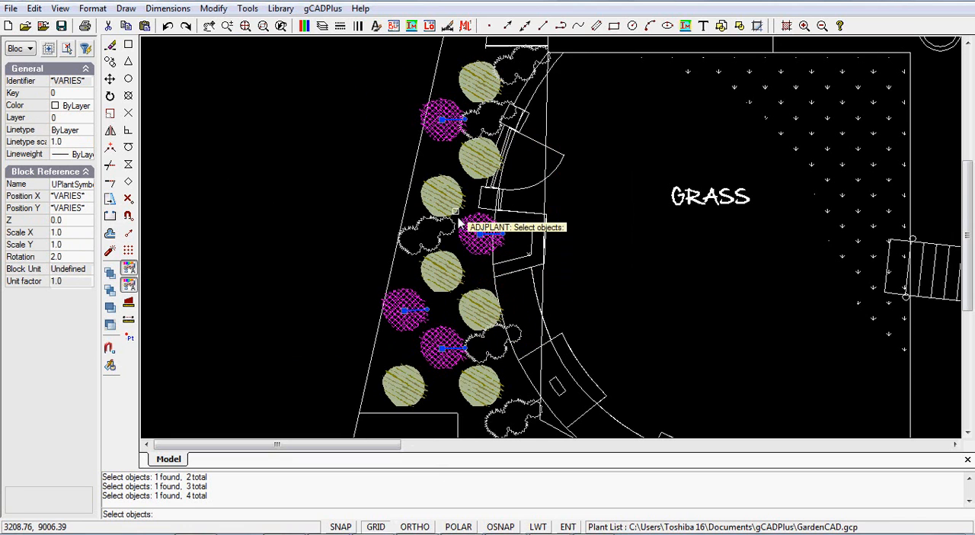
{"action": "left_click", "coordinate": [444, 195]}
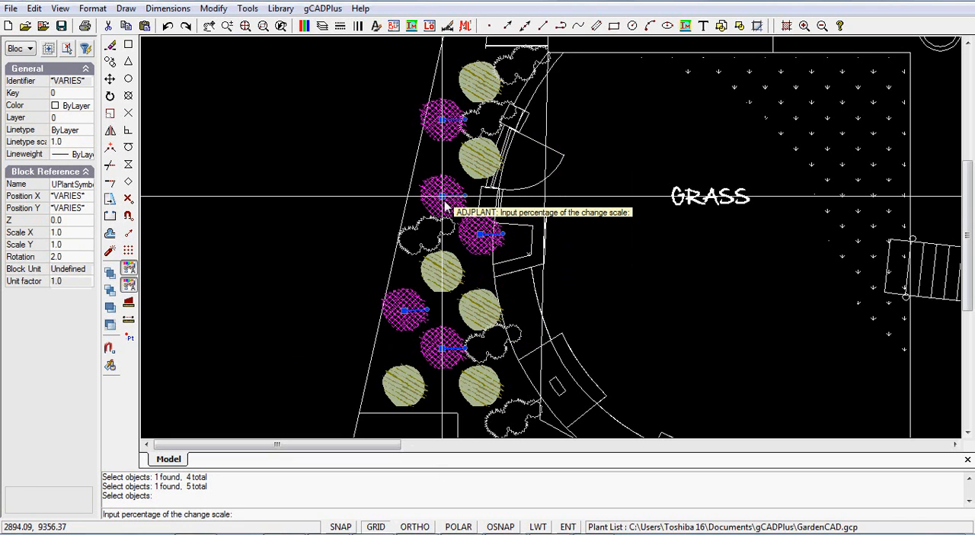
{"action": "mouse_move", "coordinate": [436, 202]}
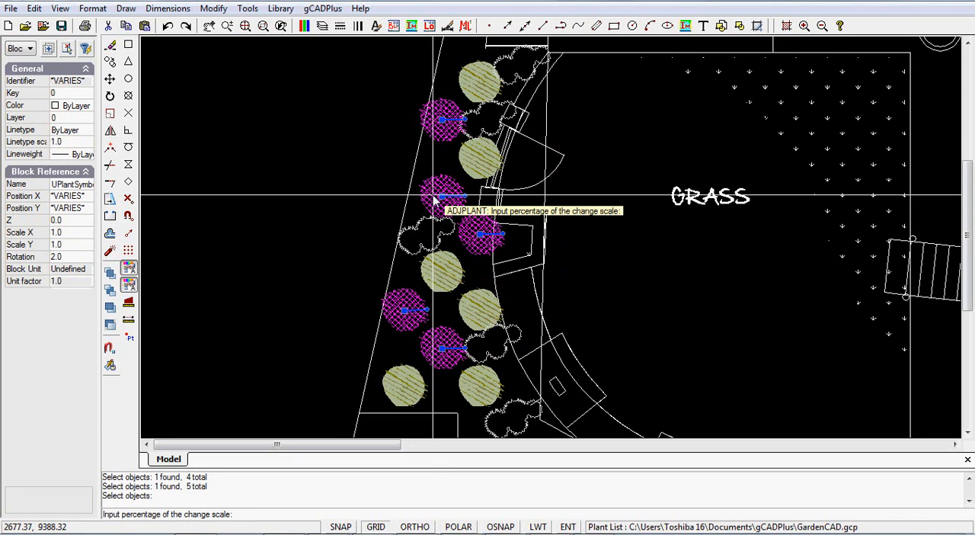
Step: Enter 85 percent scale and 35 degrees rotation for the picked trees
{"action": "type", "text": "85"}
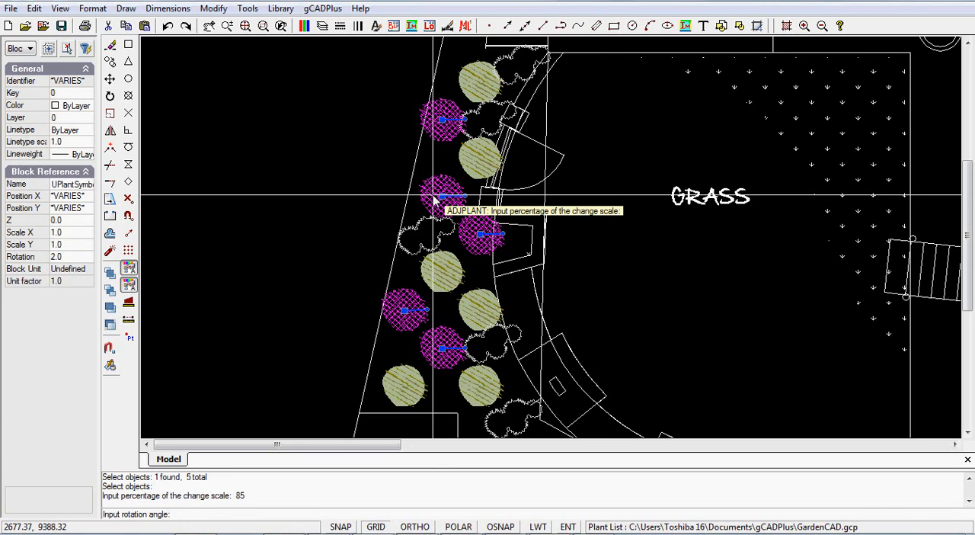
{"action": "type", "text": "35"}
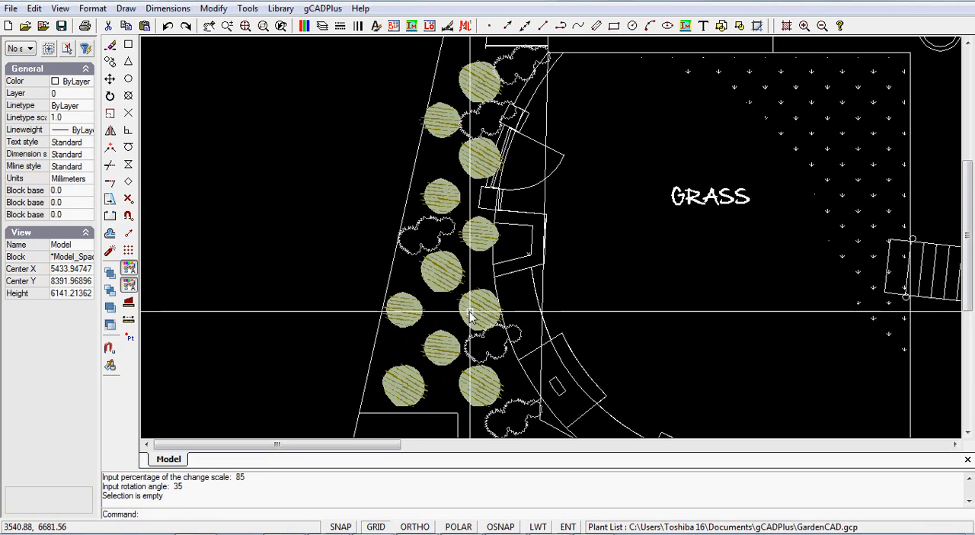
{"action": "mouse_move", "coordinate": [468, 324]}
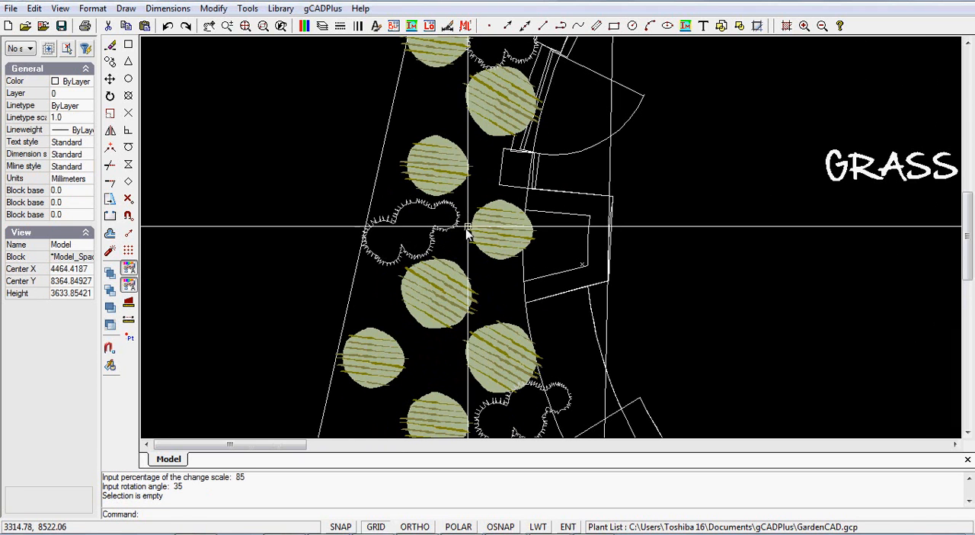
{"action": "mouse_move", "coordinate": [488, 266]}
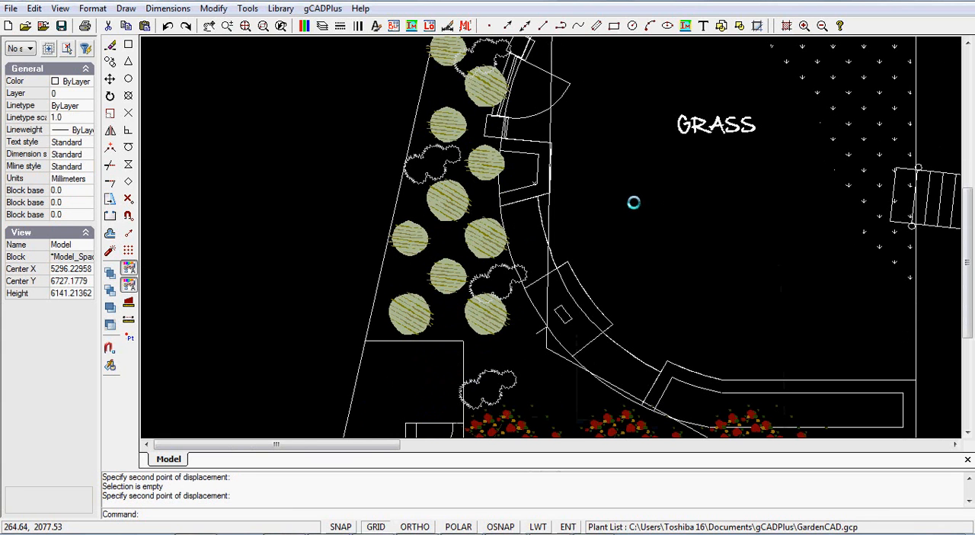
{"action": "mouse_move", "coordinate": [428, 216]}
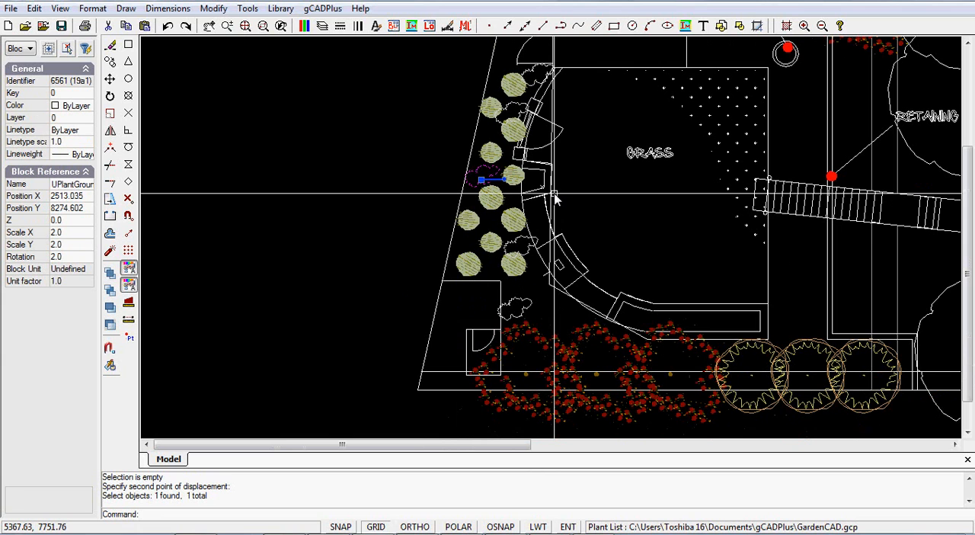
Step: Pick a second ground-cover symbol and launch Tools > Adjust Plant Symbol
{"action": "left_click", "coordinate": [525, 240]}
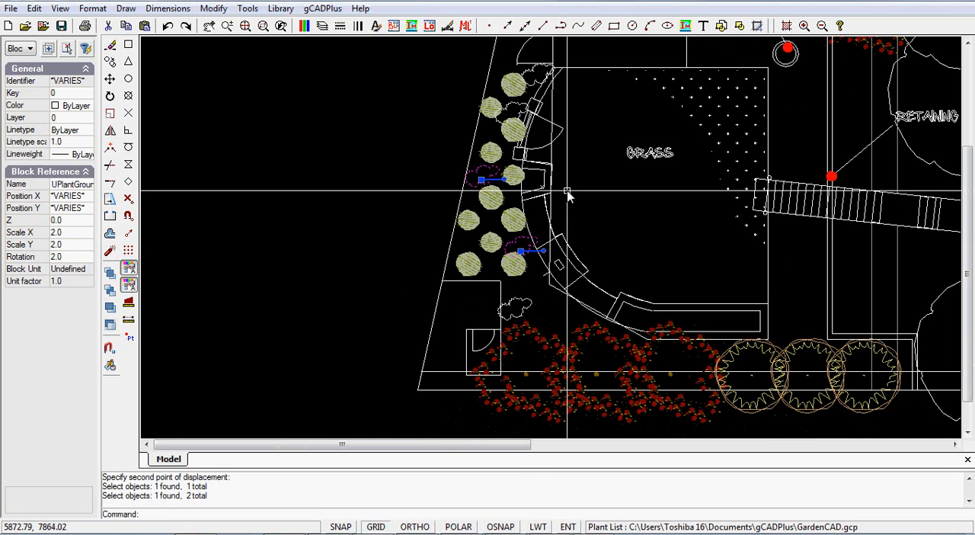
{"action": "left_click", "coordinate": [322, 8]}
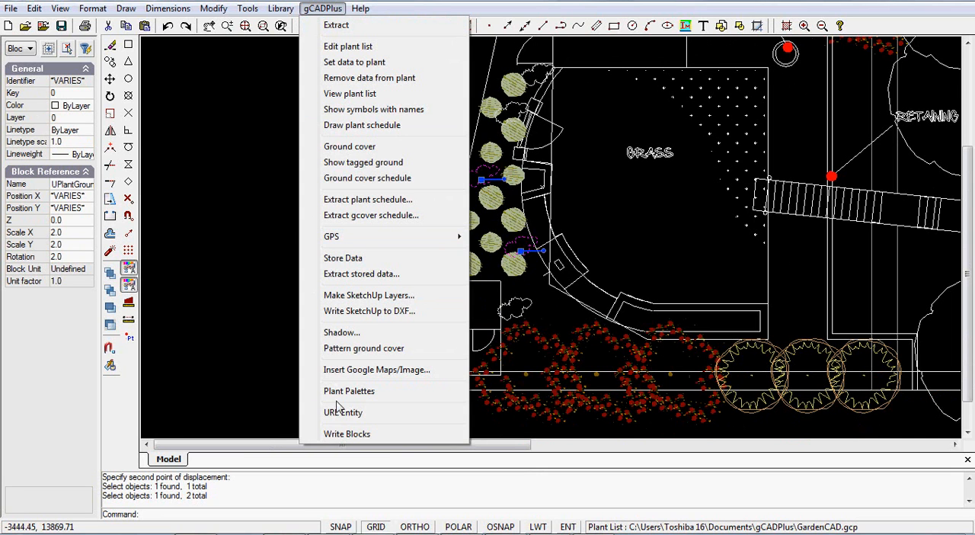
{"action": "left_click", "coordinate": [247, 8]}
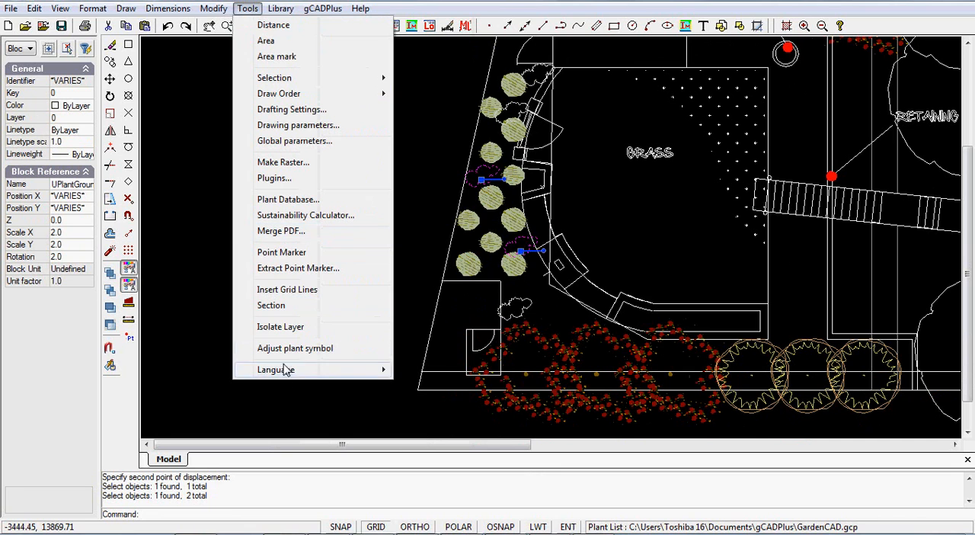
{"action": "left_click", "coordinate": [295, 348]}
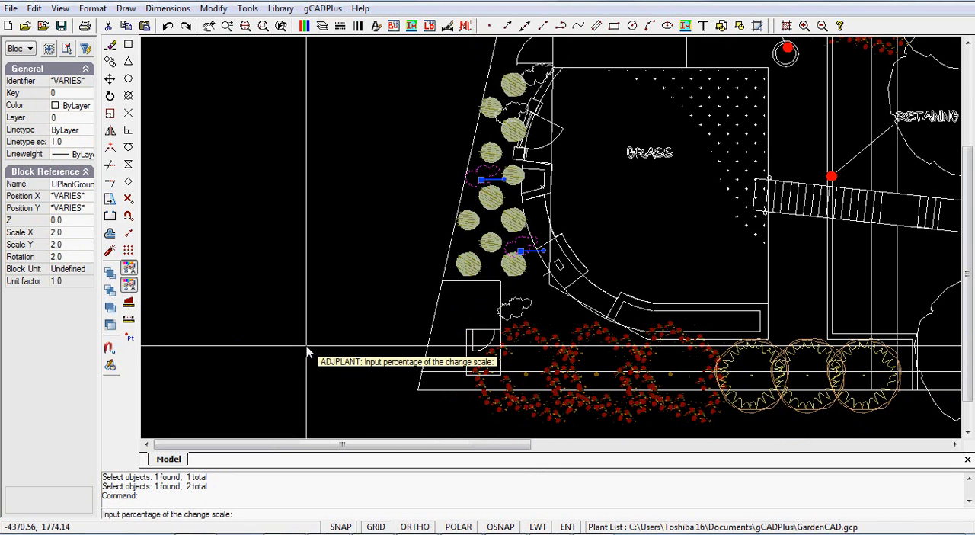
Step: Enter 125 percent scale and 25 degrees rotation for the ground-cover symbols
{"action": "type", "text": "125"}
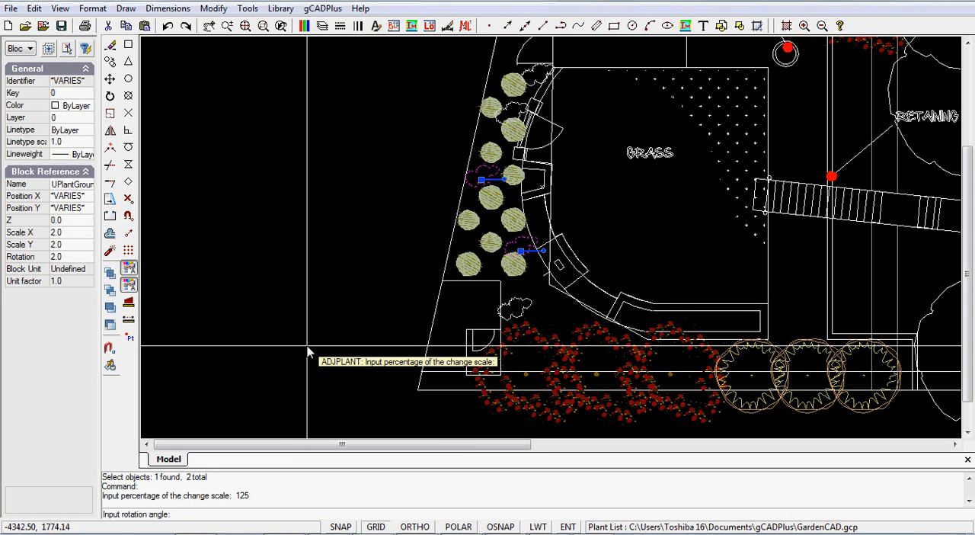
{"action": "type", "text": "25"}
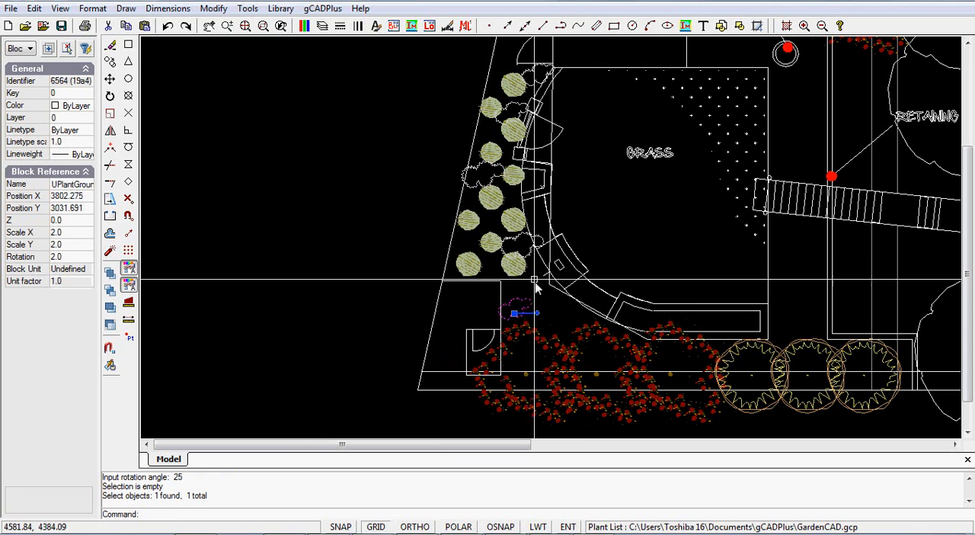
Step: Clear the selection and inspect the enlarged ground-cover shrubs among the trees
{"action": "left_click", "coordinate": [533, 253]}
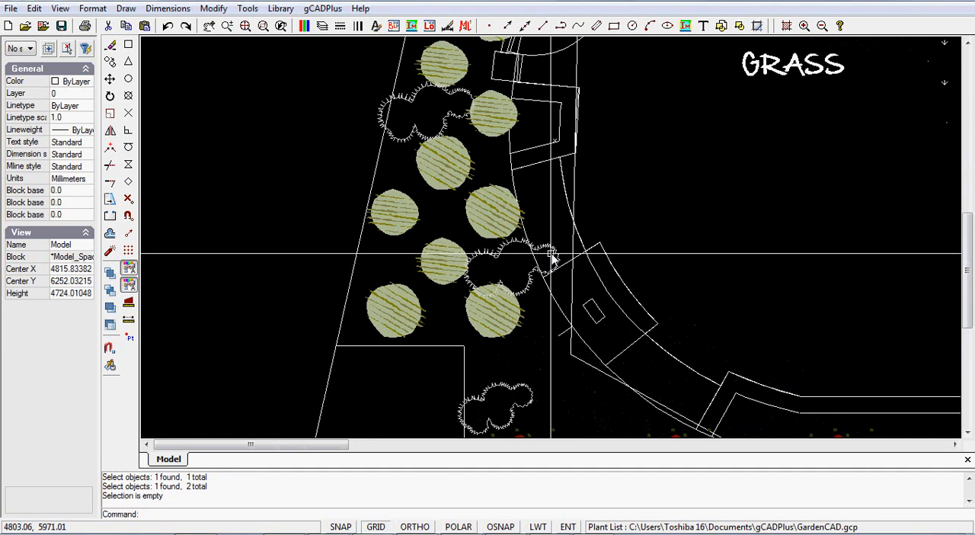
{"action": "left_click", "coordinate": [503, 270]}
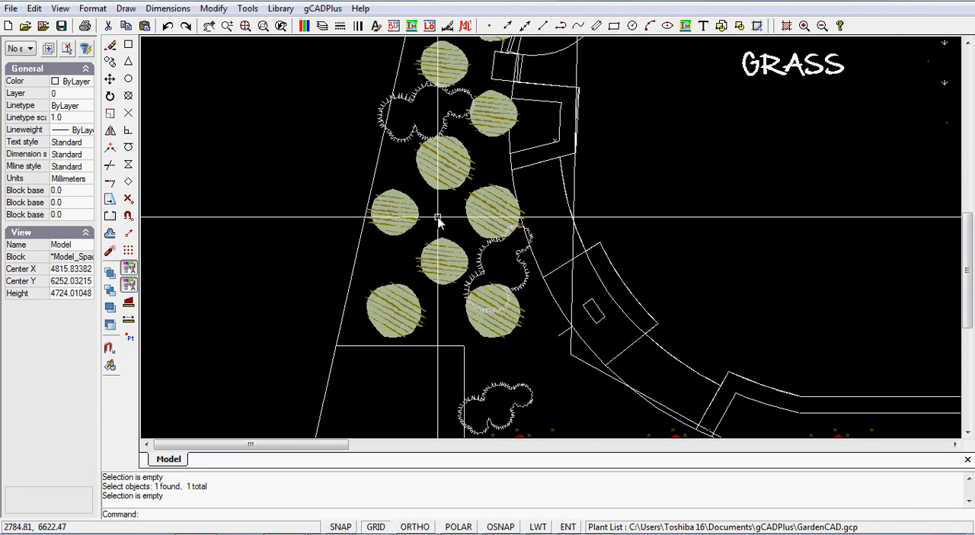
{"action": "mouse_move", "coordinate": [426, 189]}
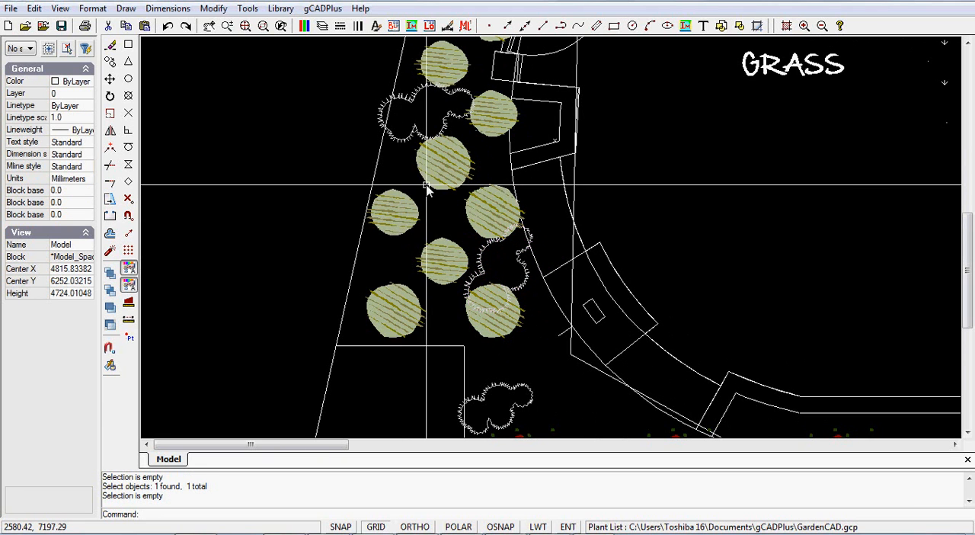